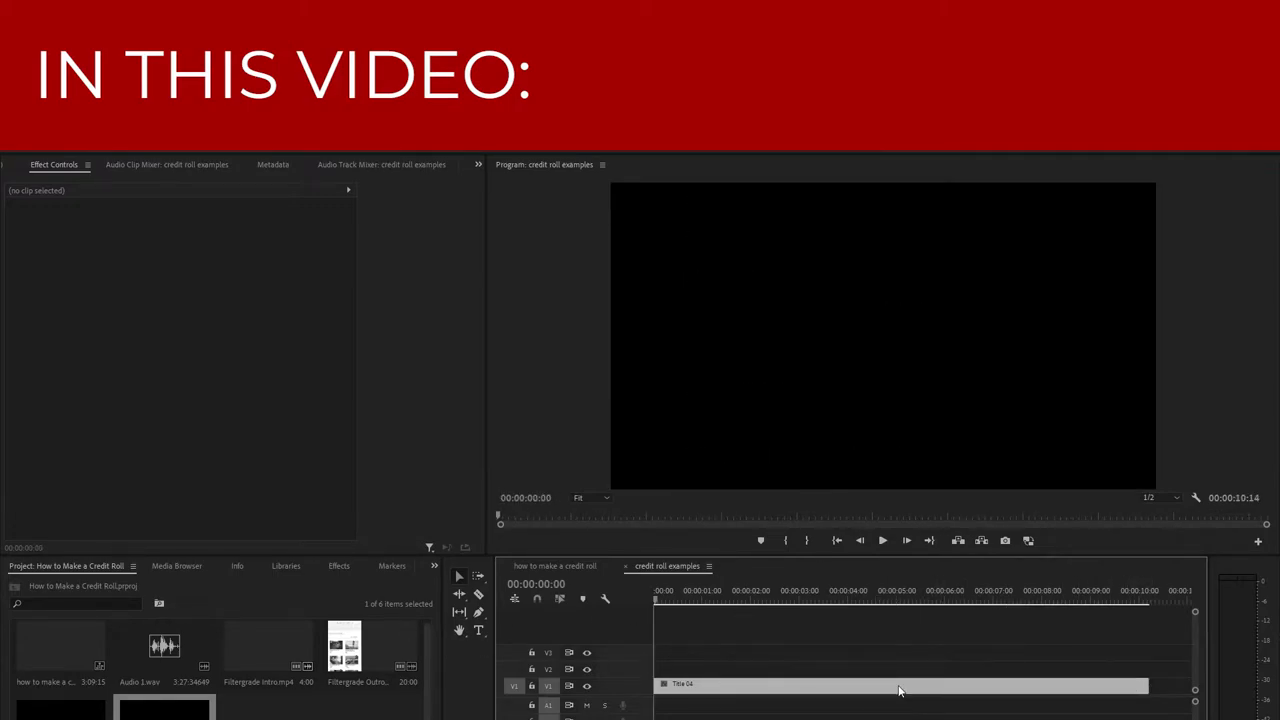
Bring up the File > New submenu listing Legacy Title.
click(882, 540)
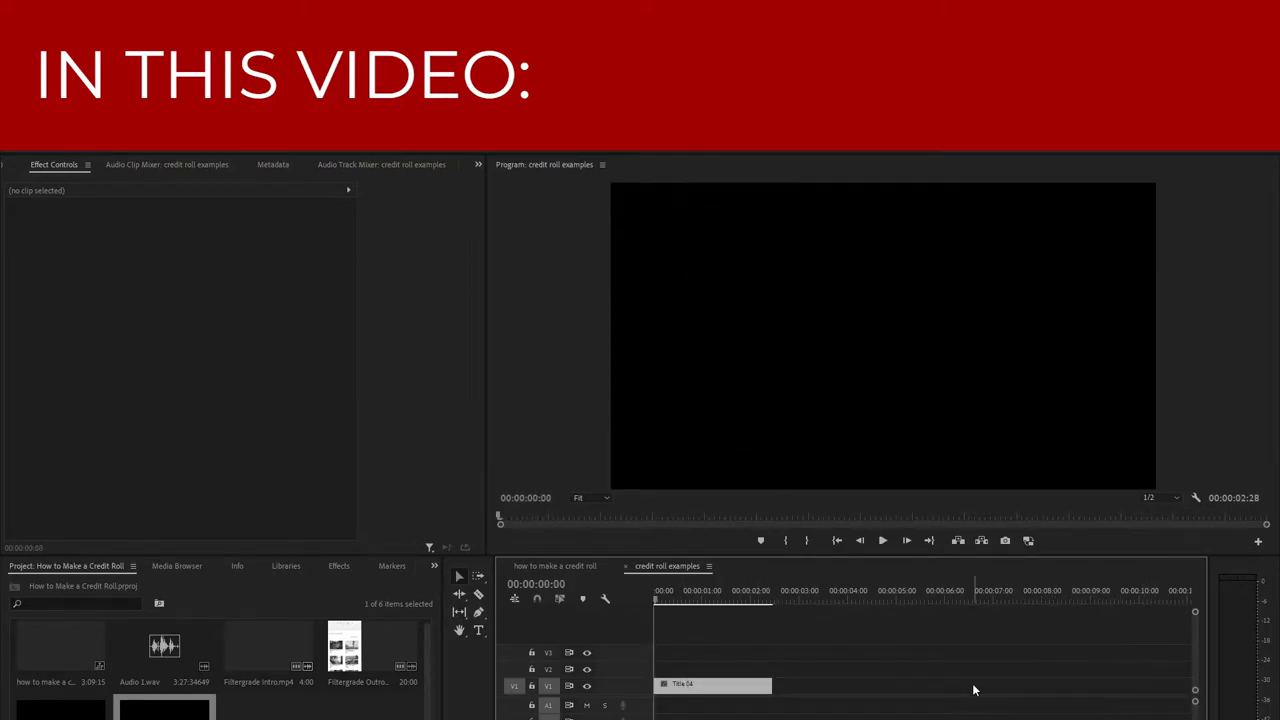
click(882, 540)
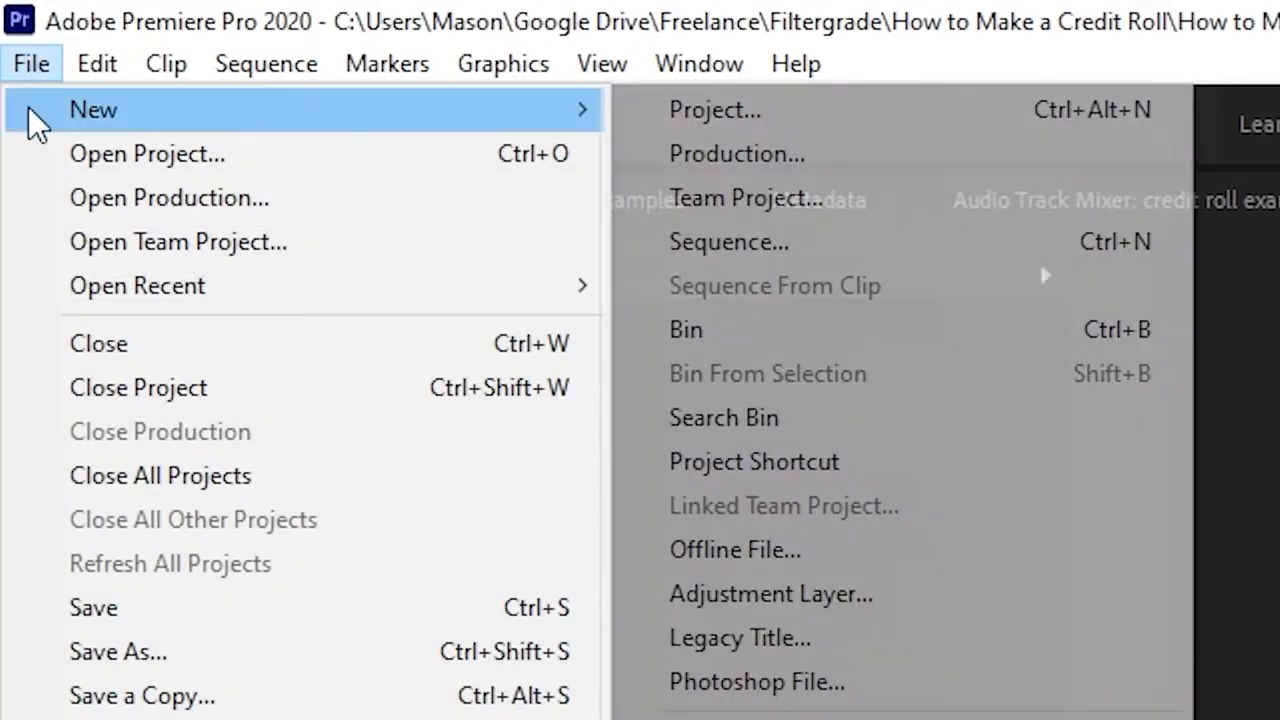
Create a new Legacy Title and show its Roll/Crawl Options, currently set to Still.
click(740, 638)
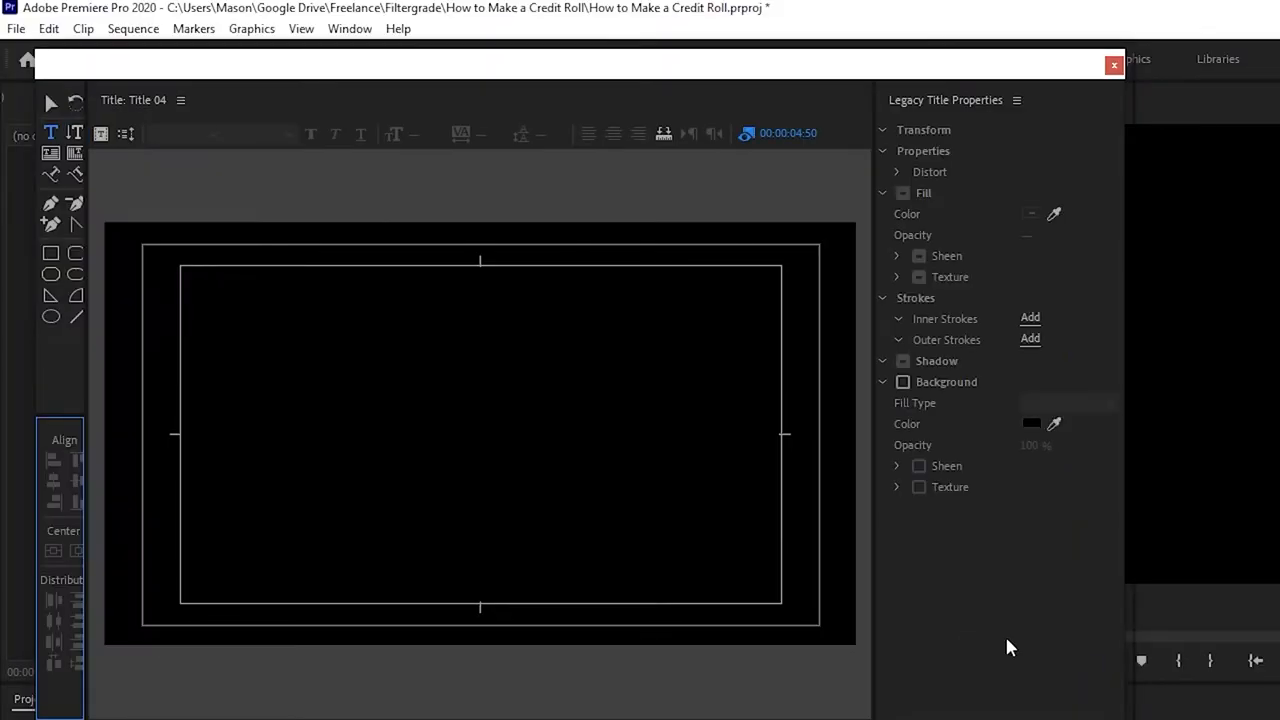
click(208, 284)
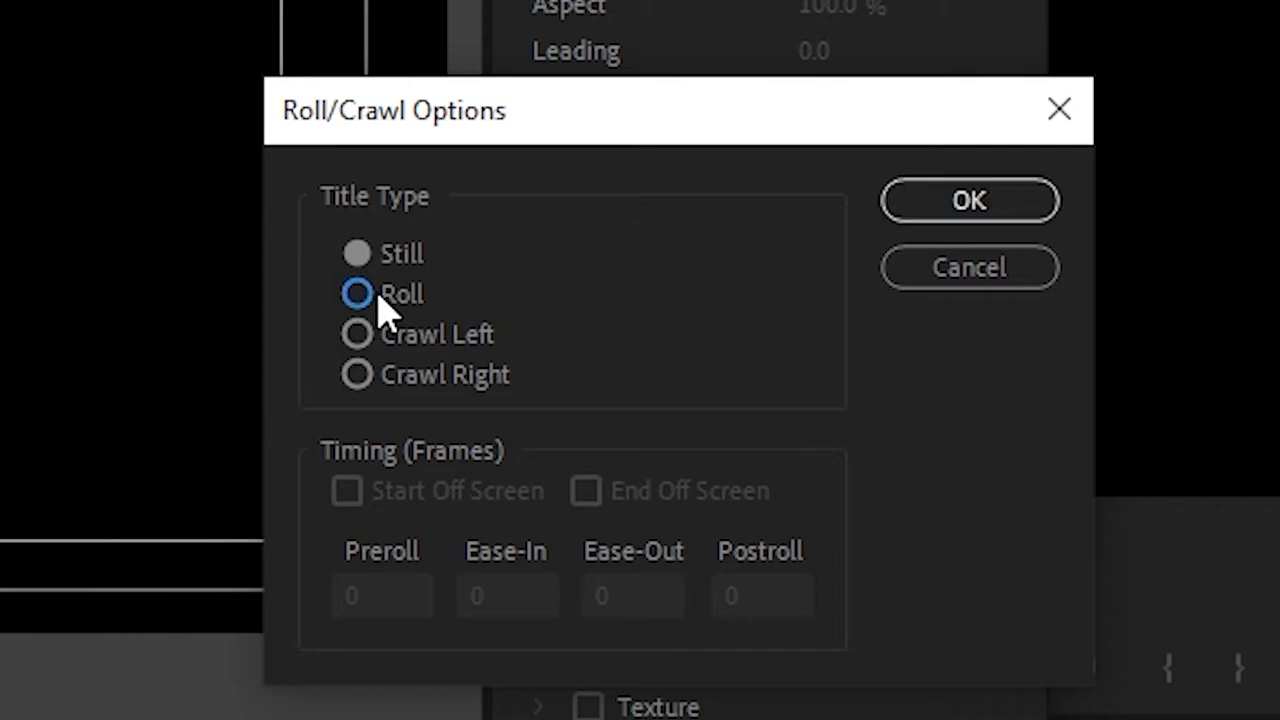
Set the title to Roll with Start Off Screen and End Off Screen, and confirm.
click(356, 292)
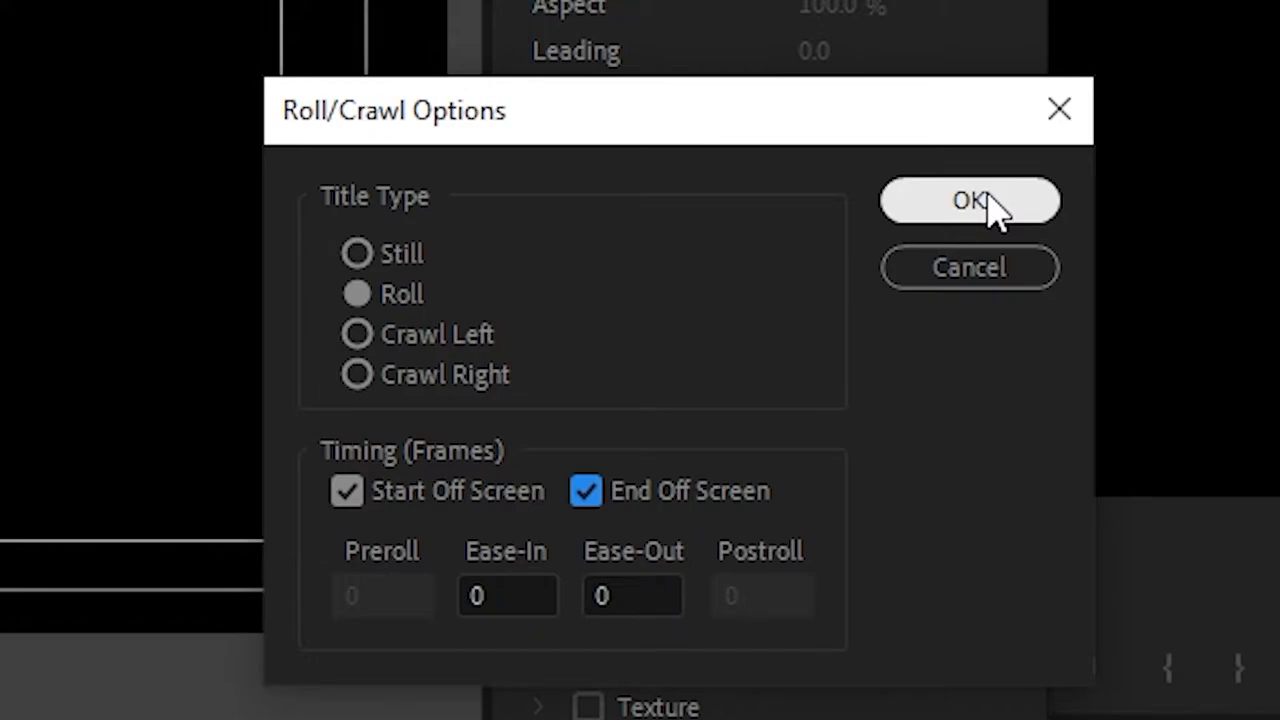
click(968, 200)
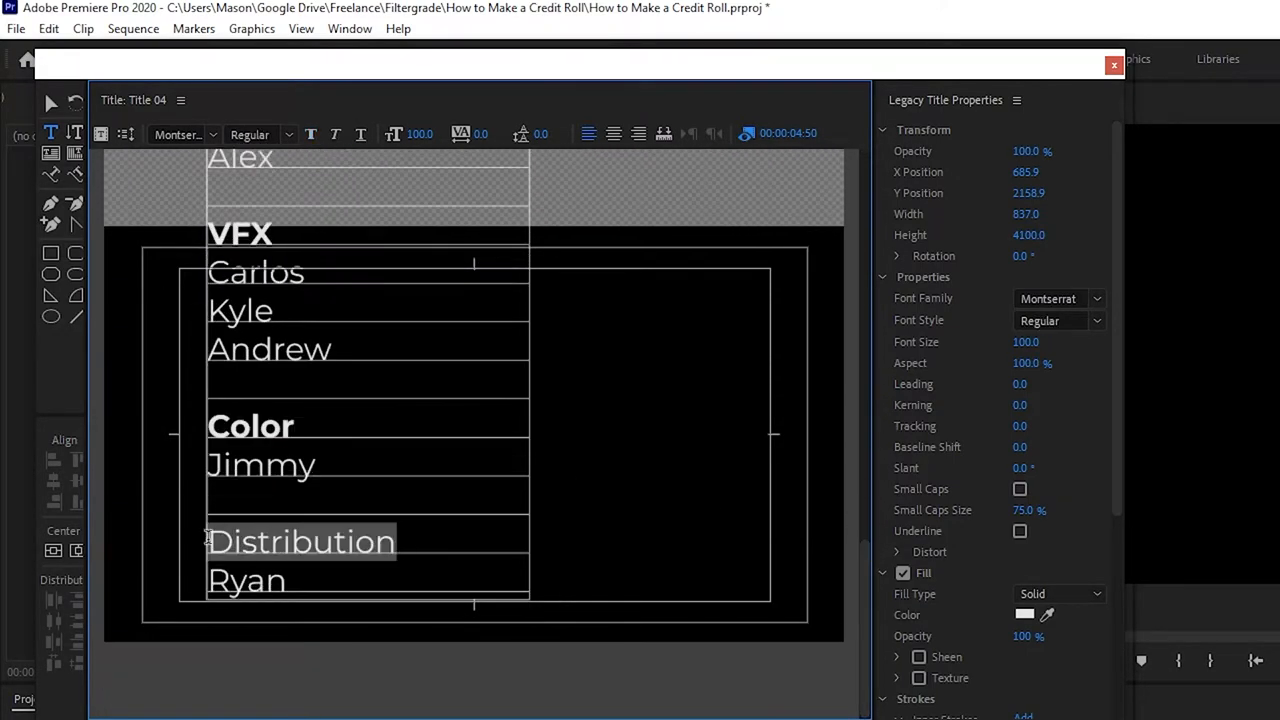
Leave the title editor and stretch the title clip's edge to change its length on the timeline.
click(1112, 64)
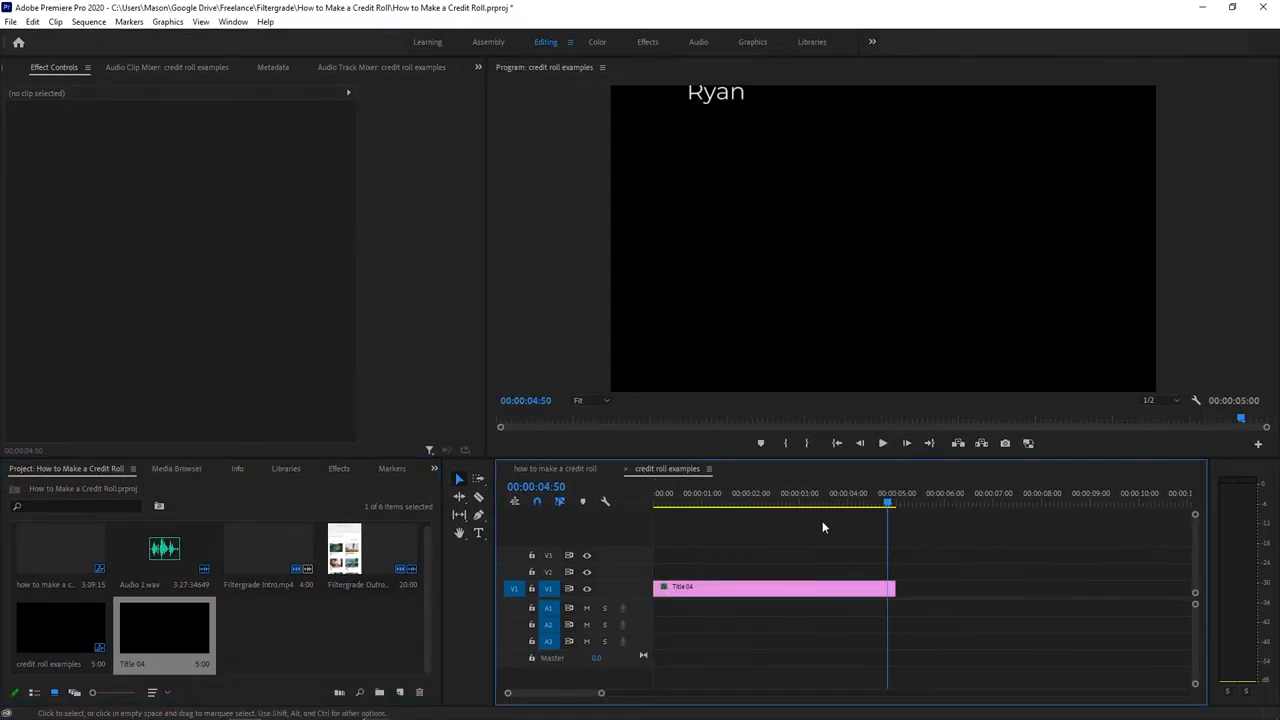
click(882, 444)
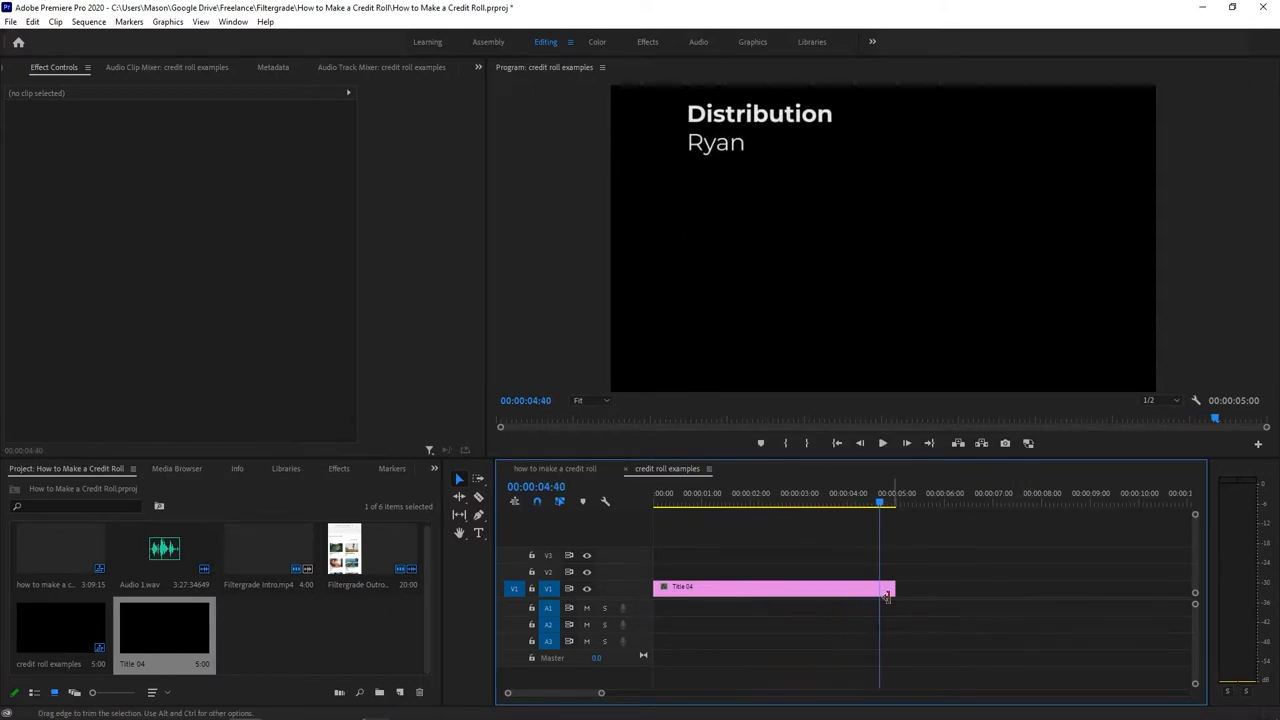
drag(888, 588, 1148, 588)
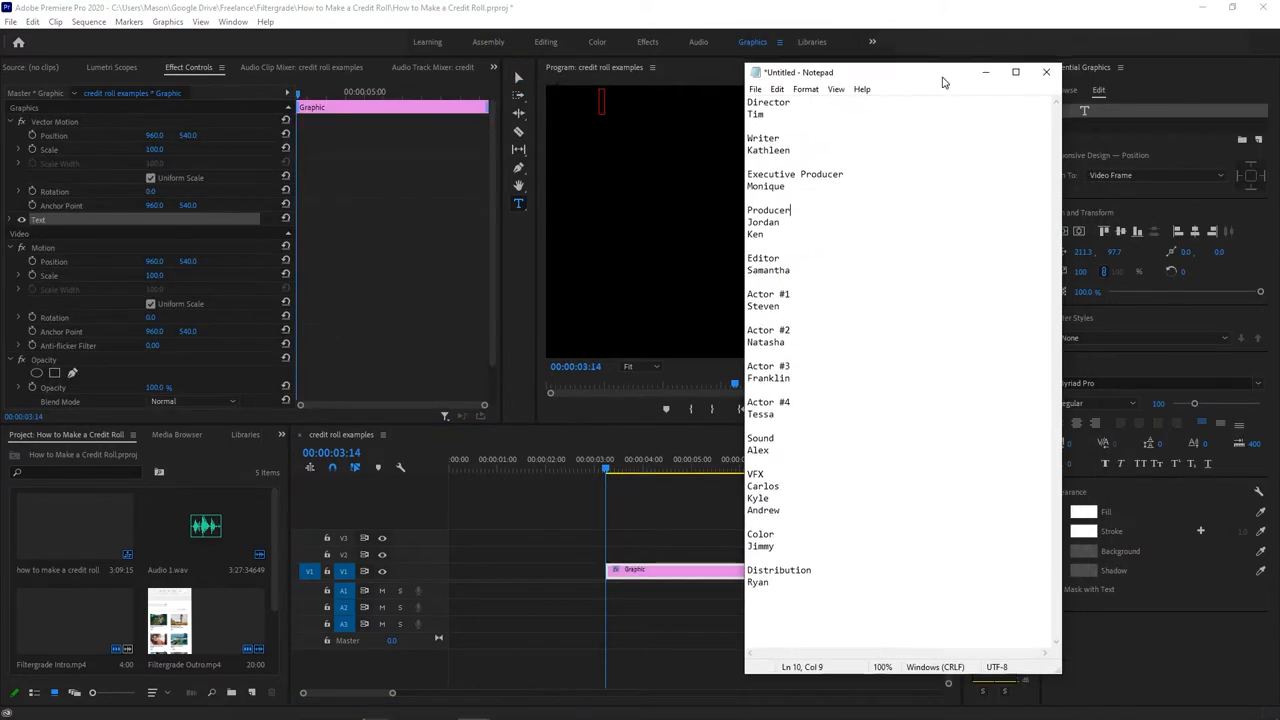
Deselect the text layer and enable Roll for the credits graphic in Essential Graphics.
click(1046, 72)
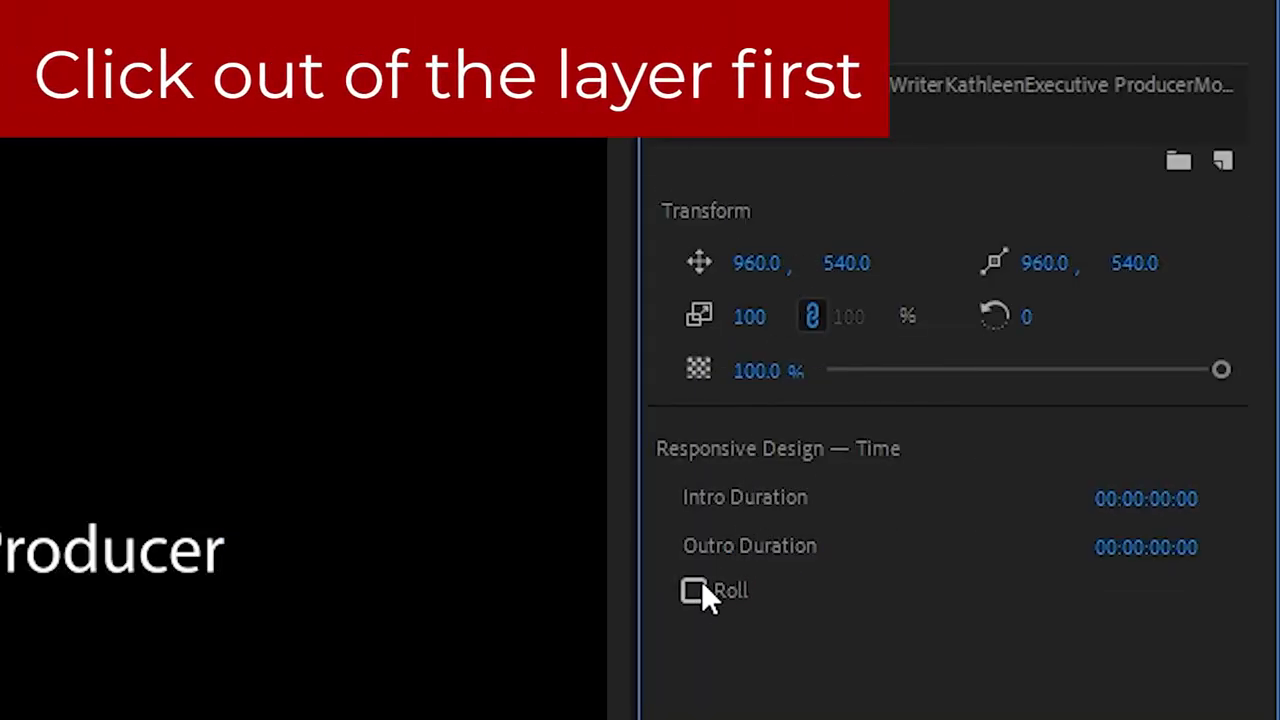
click(694, 590)
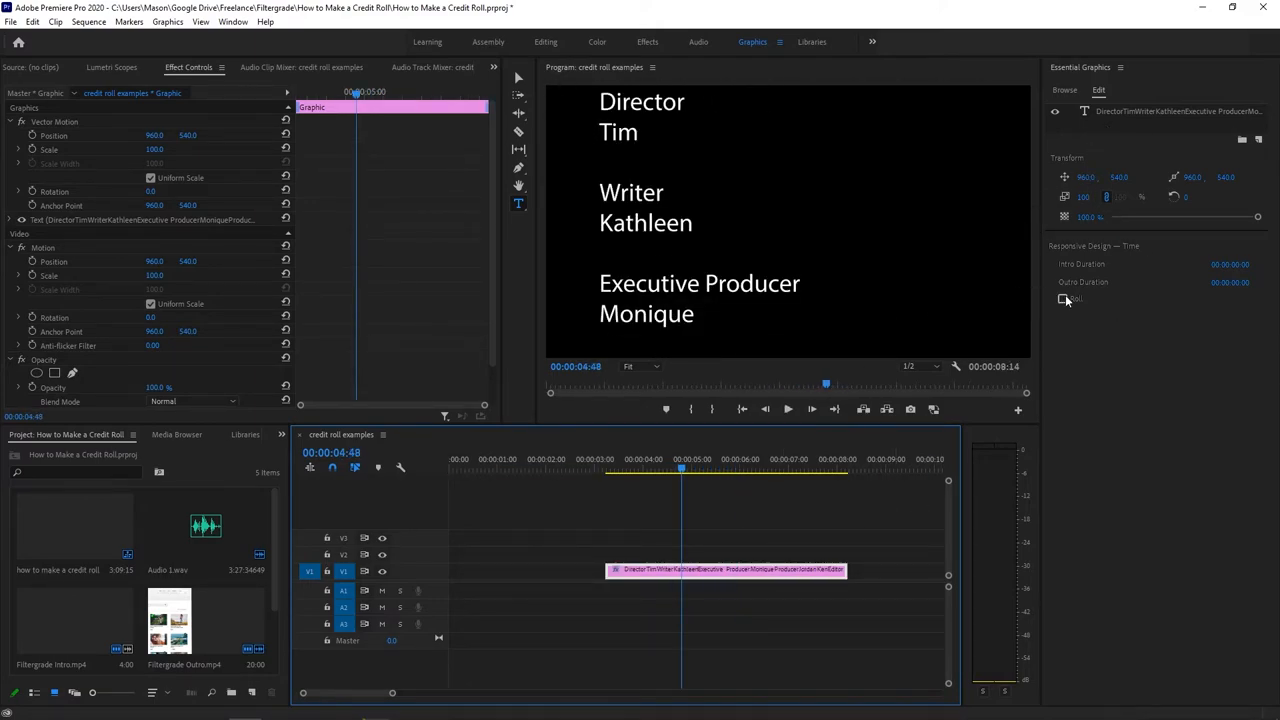
Place roles and names as two side-by-side text layers and scrub the Program monitor to check the roll.
click(1064, 300)
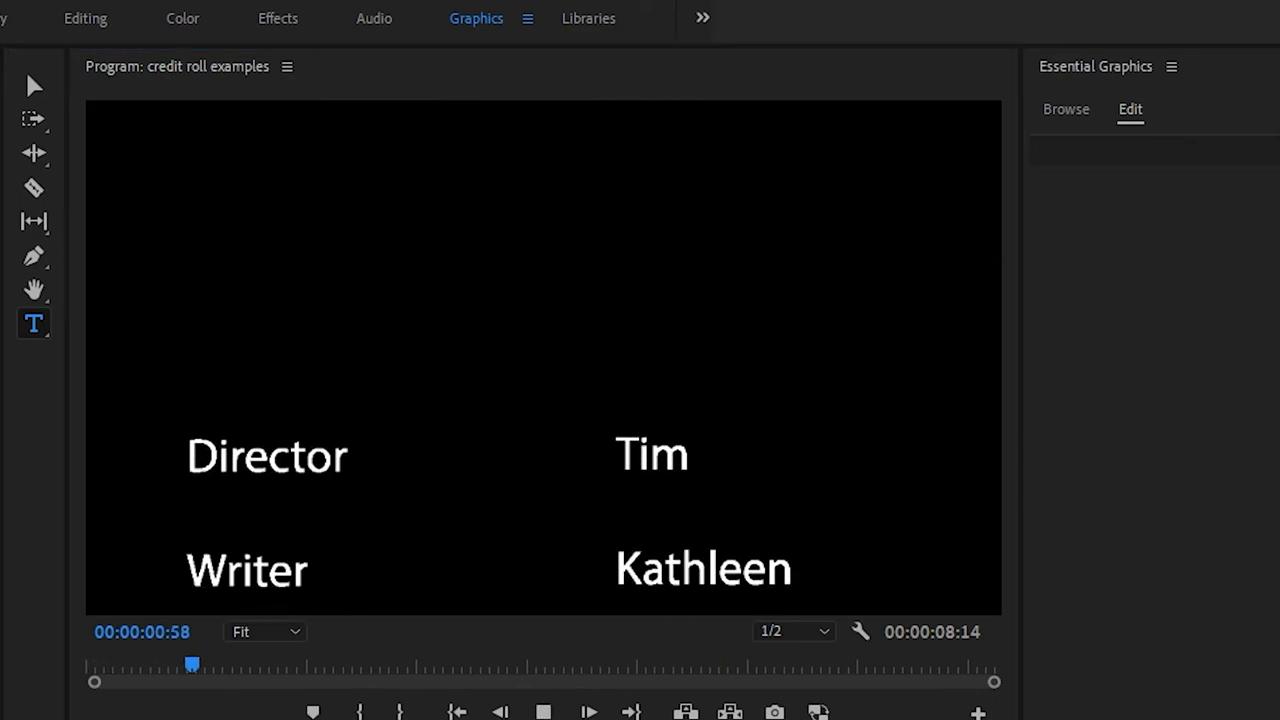
drag(192, 664, 410, 664)
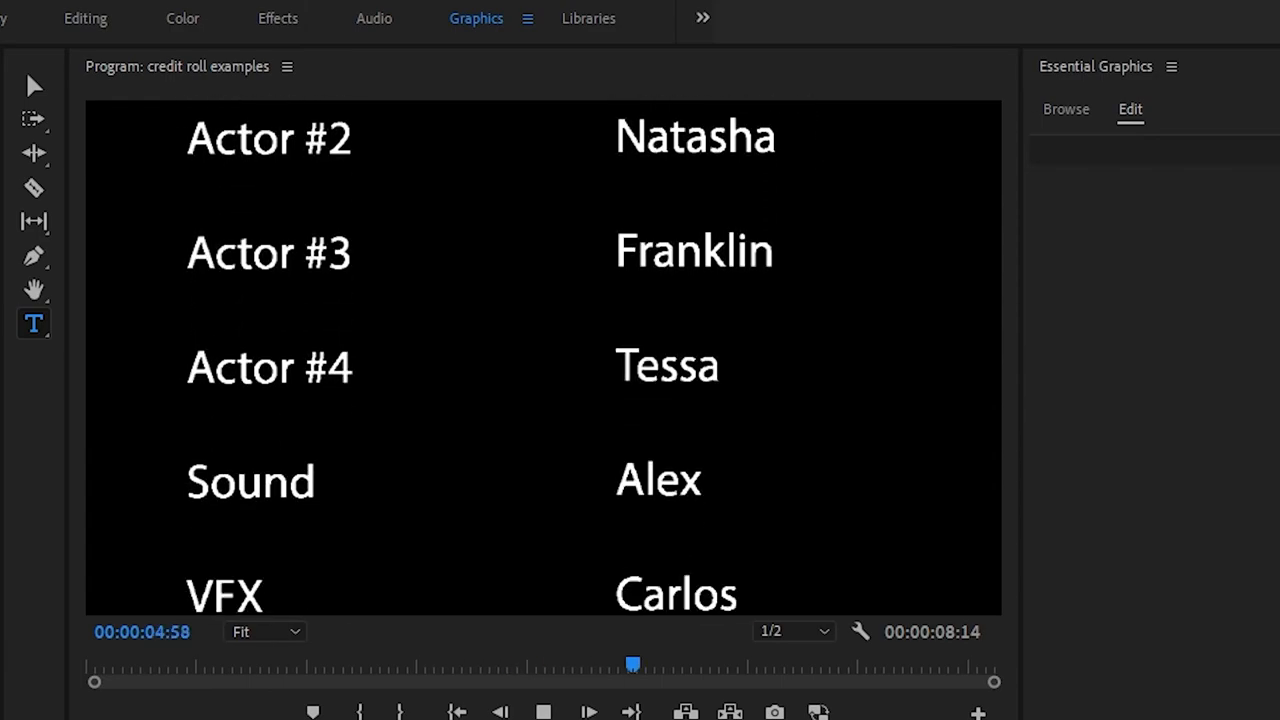
drag(632, 662, 856, 662)
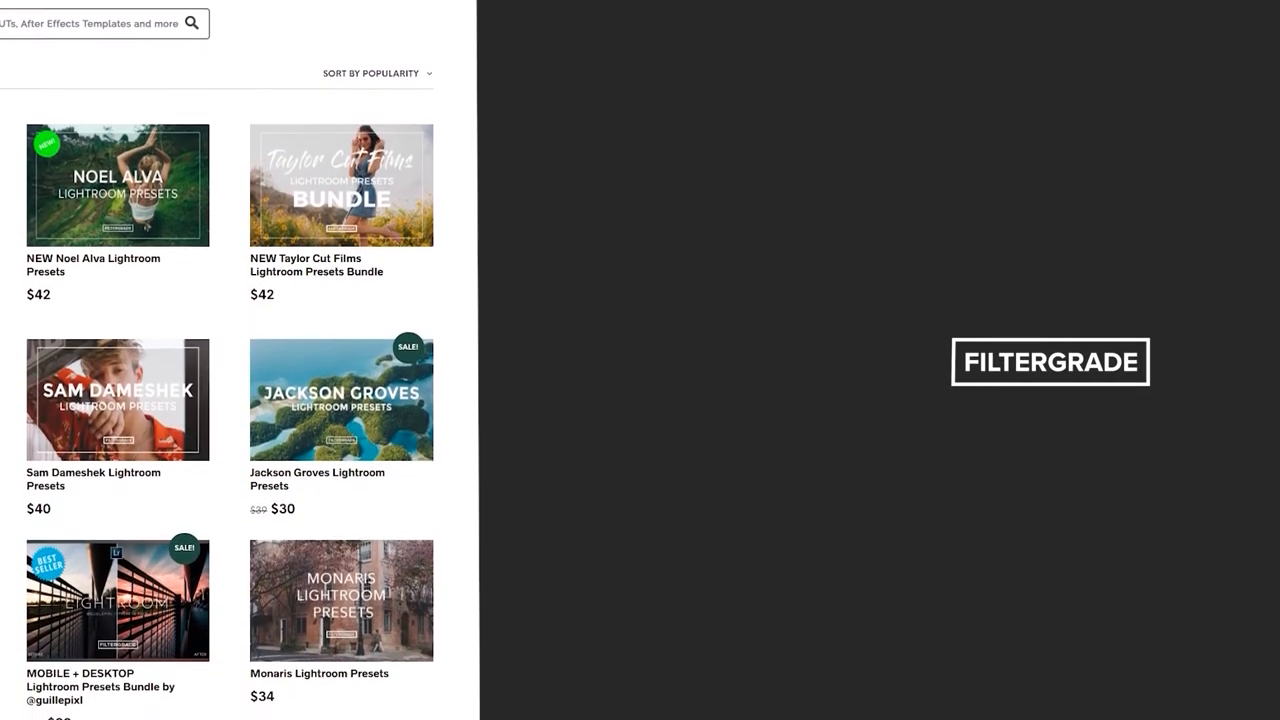
Scroll down the FilterGrade listing of Lightroom preset products.
scroll(down, 3)
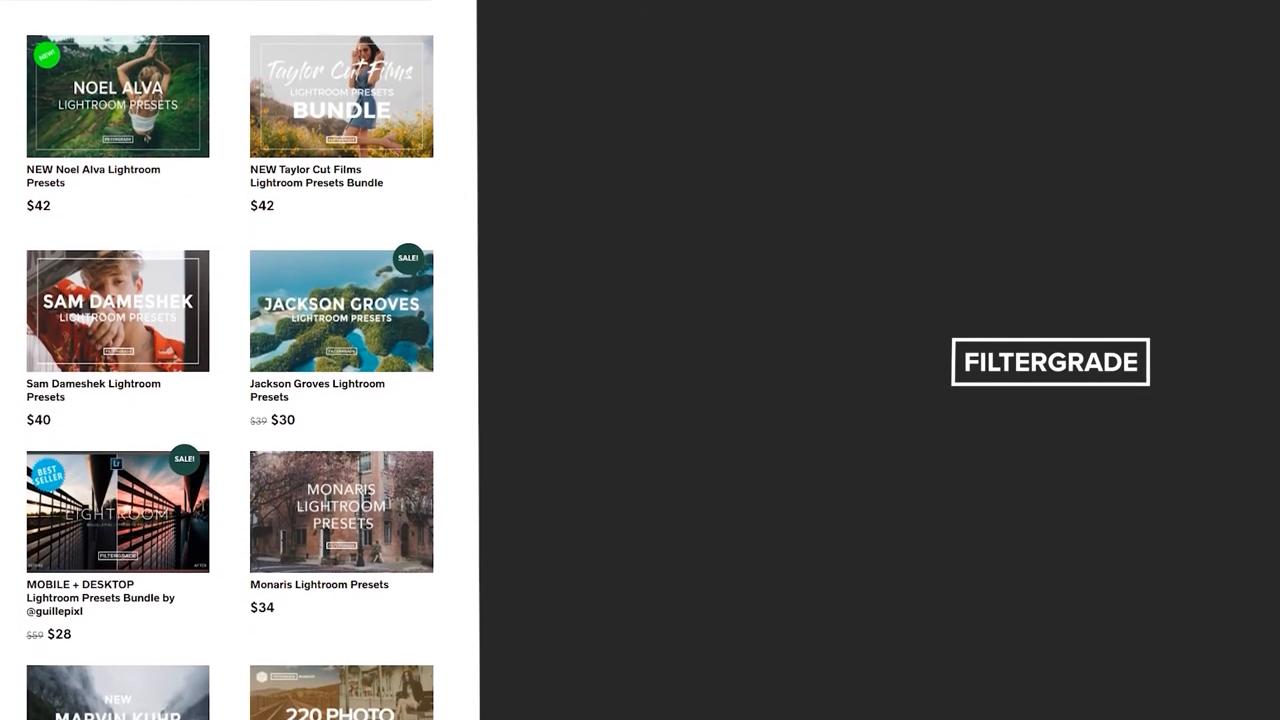
scroll(down, 3)
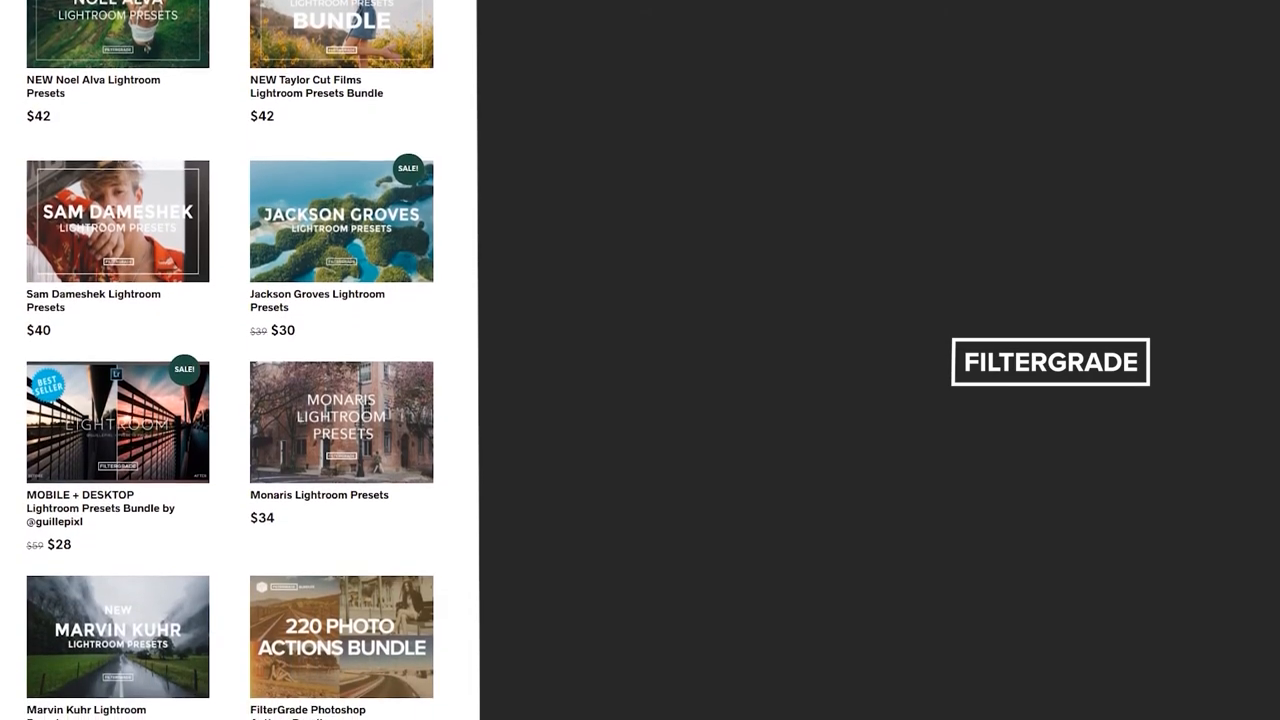
scroll(down, 3)
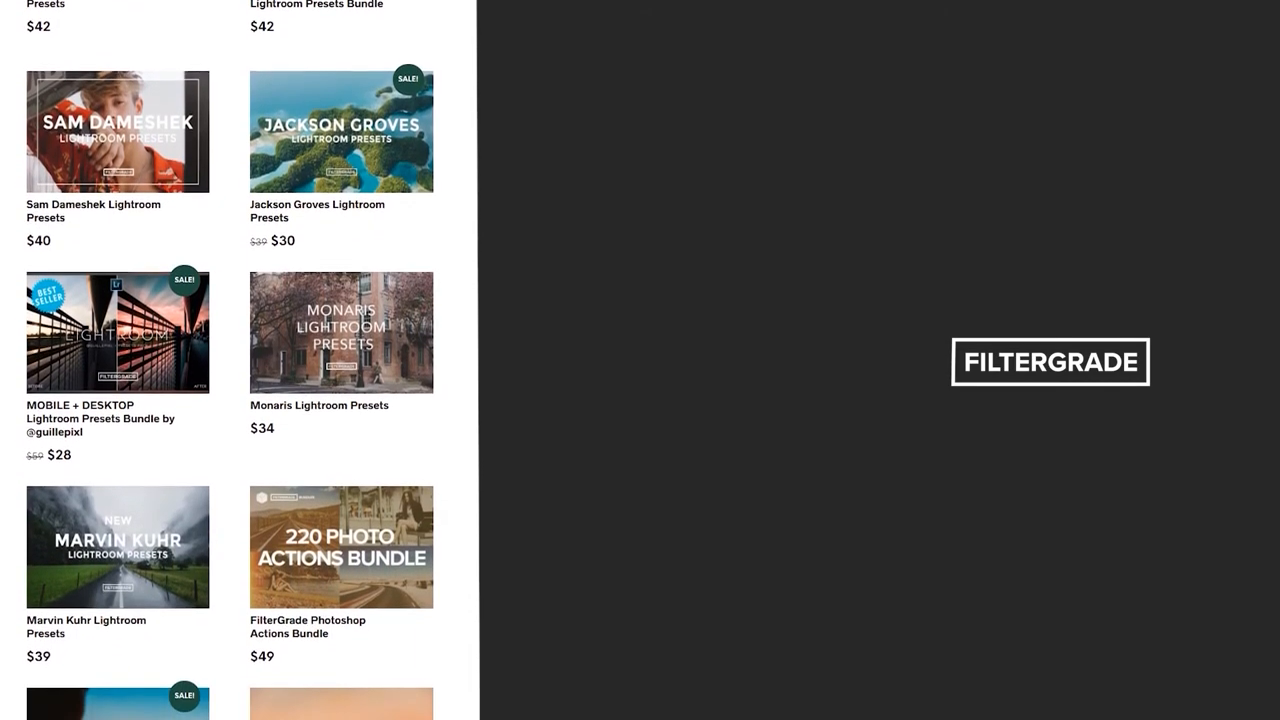
scroll(down, 3)
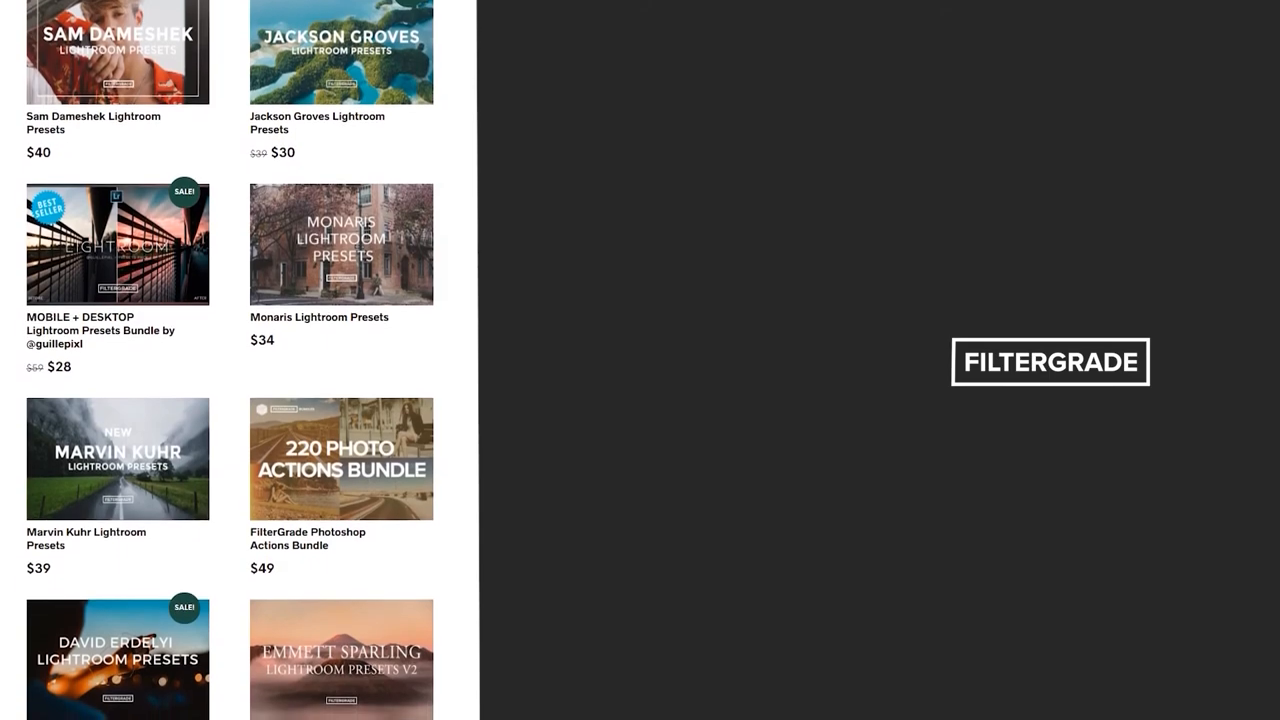
scroll(down, 3)
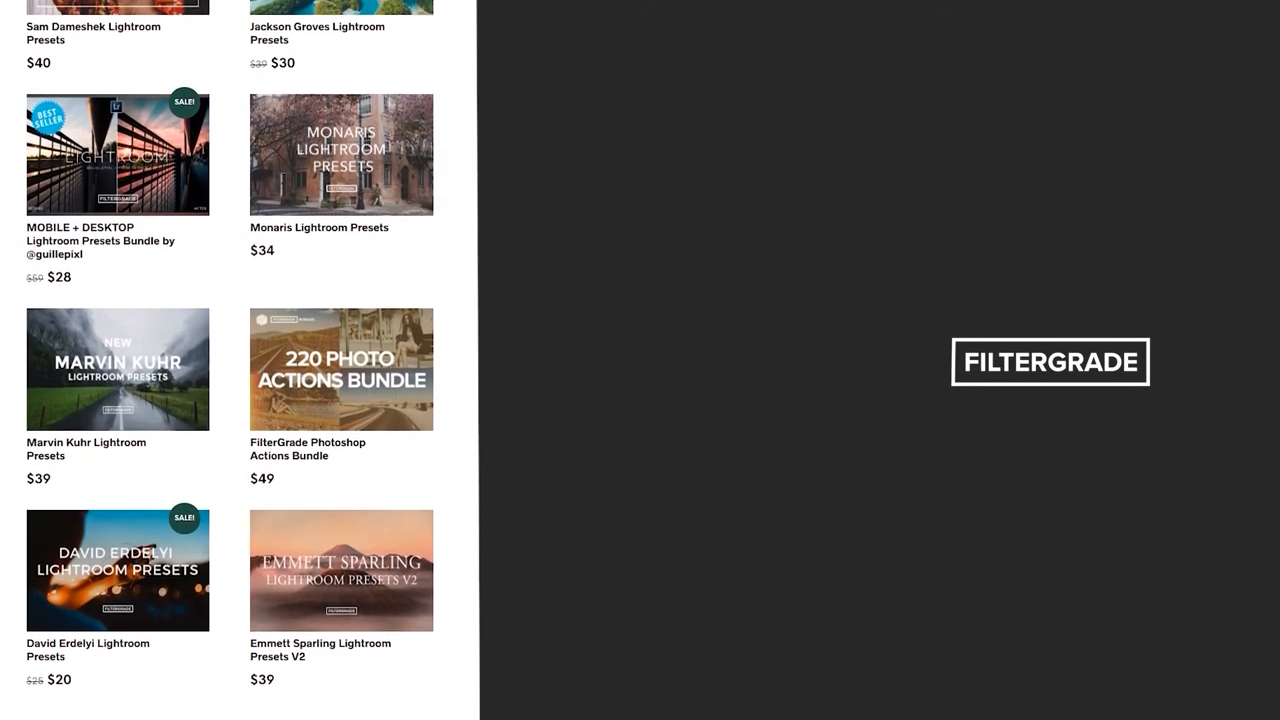